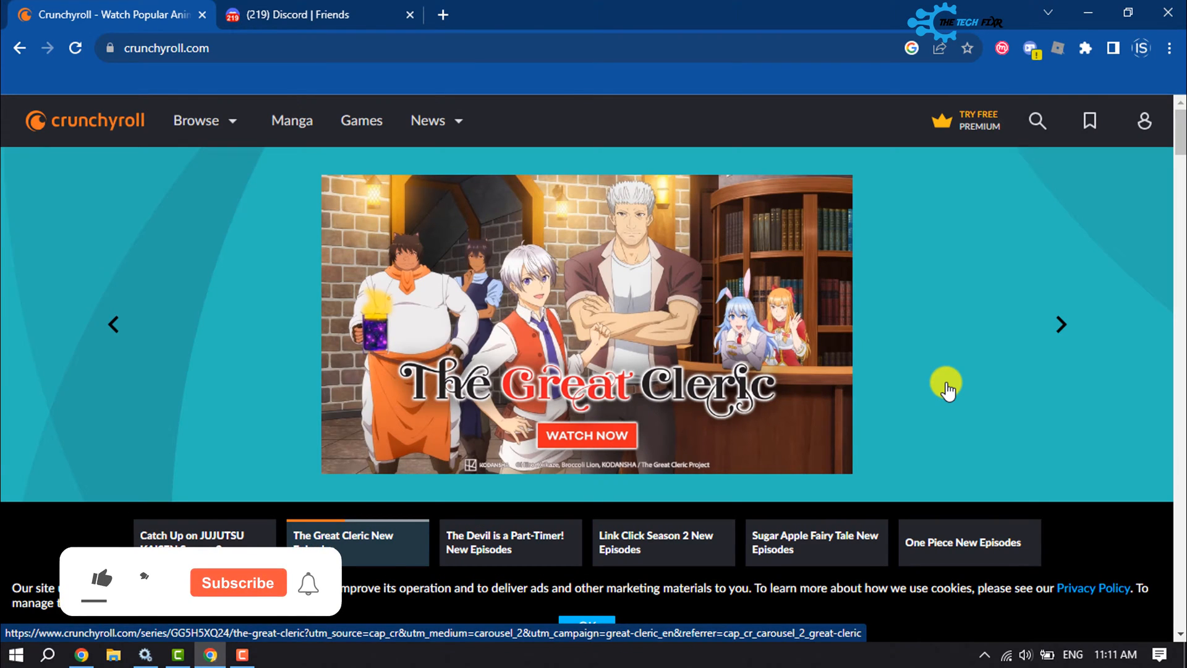
Click near the bottom of the page and scroll down
click(101, 580)
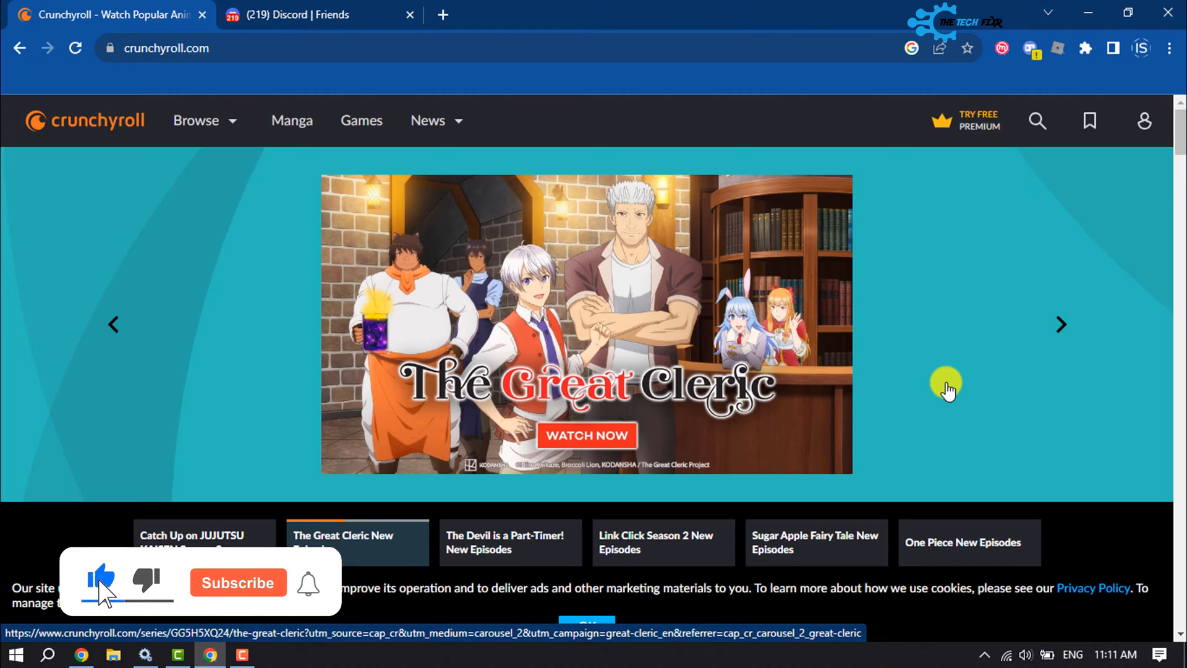
click(236, 582)
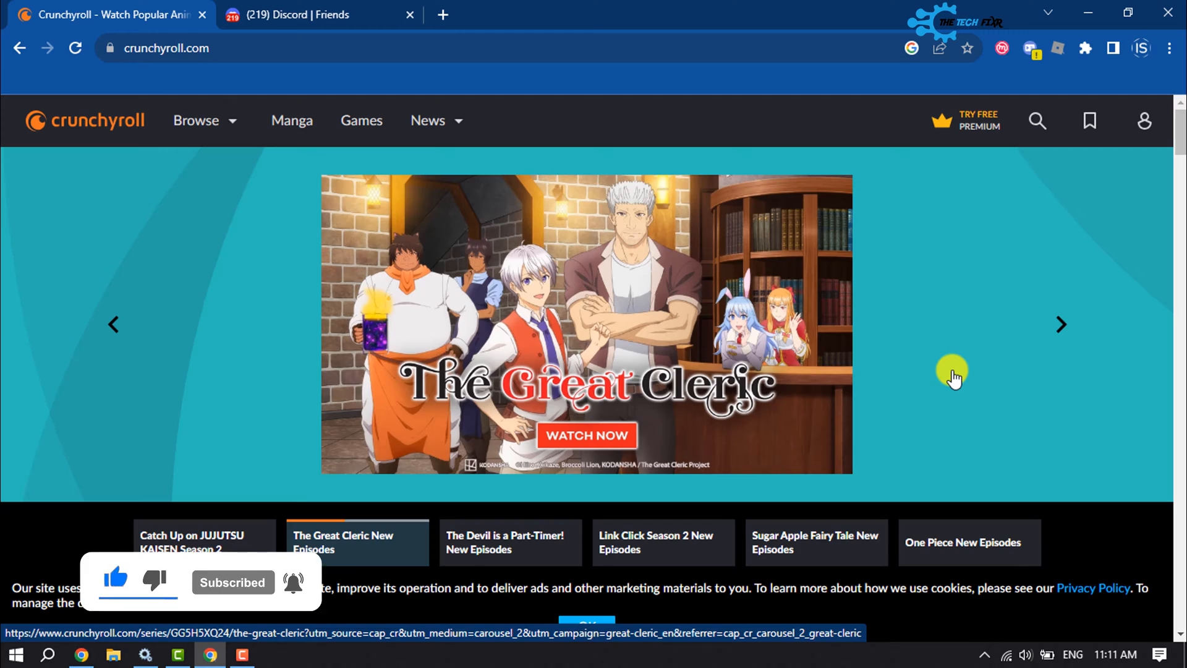
scroll(down, 3)
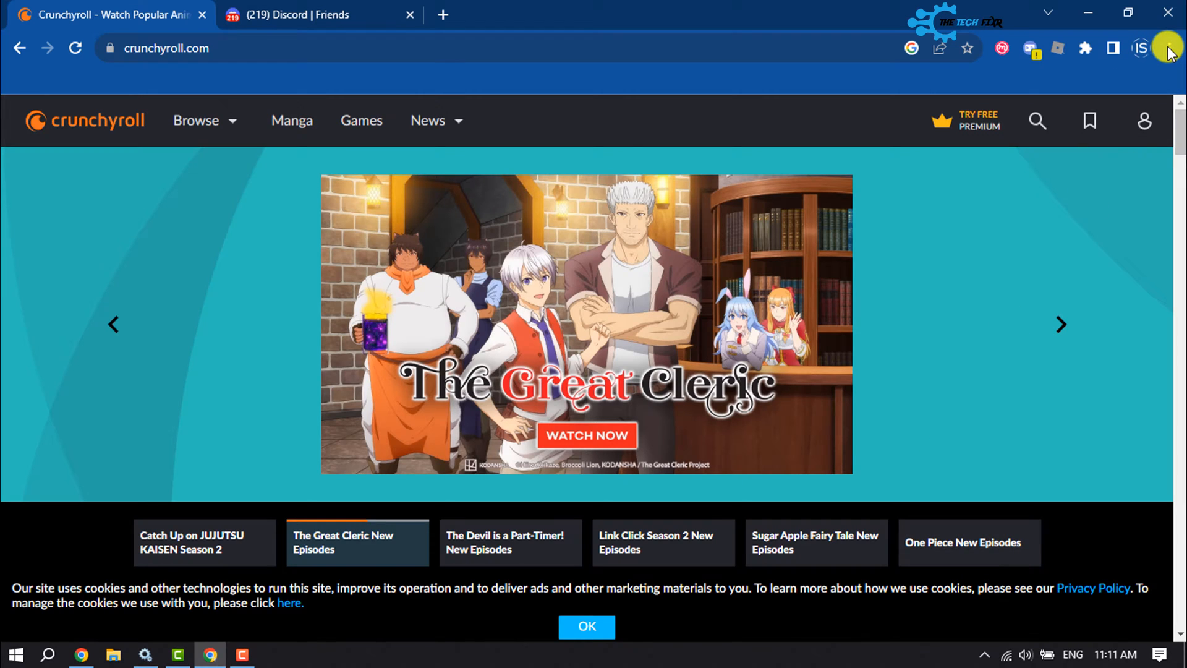
Open Chrome settings filtered by 'hardware' to show the hardware acceleration option
click(1175, 48)
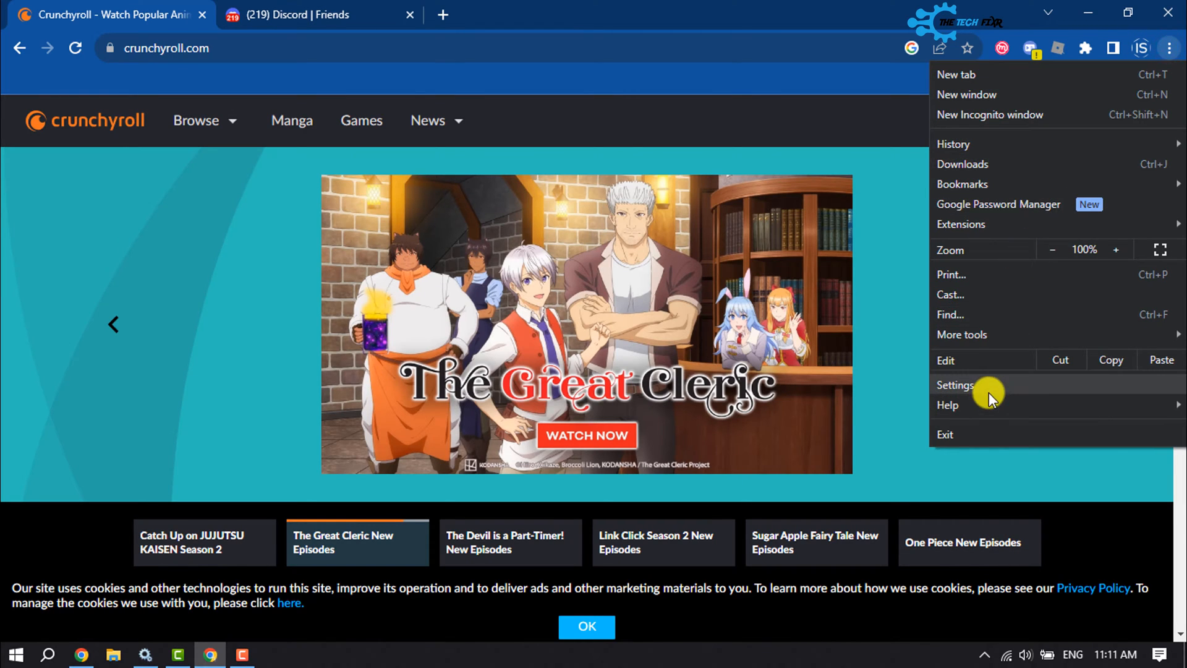
click(955, 385)
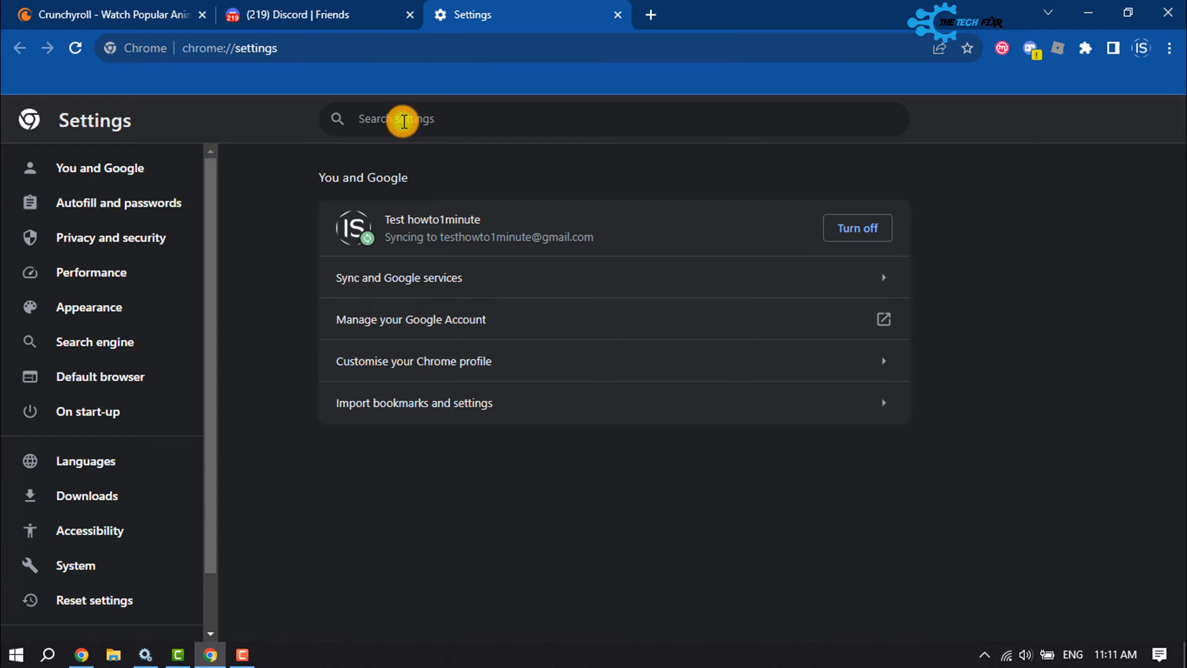
text(h)
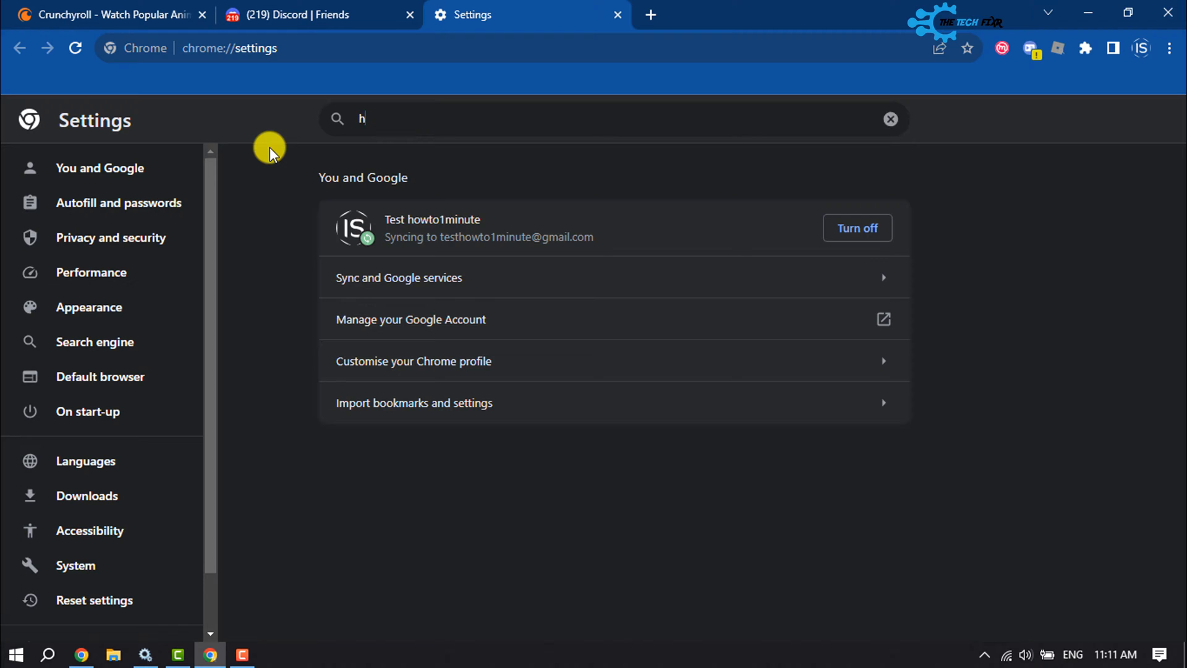
text(ardware)
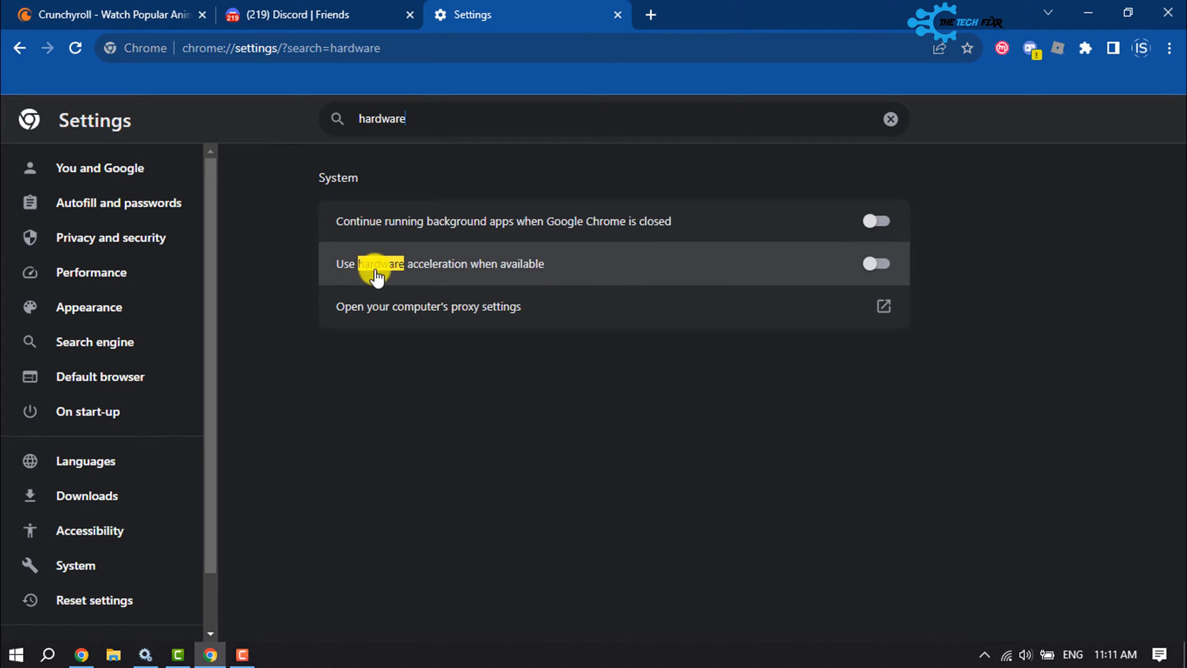
mouse_move(610, 270)
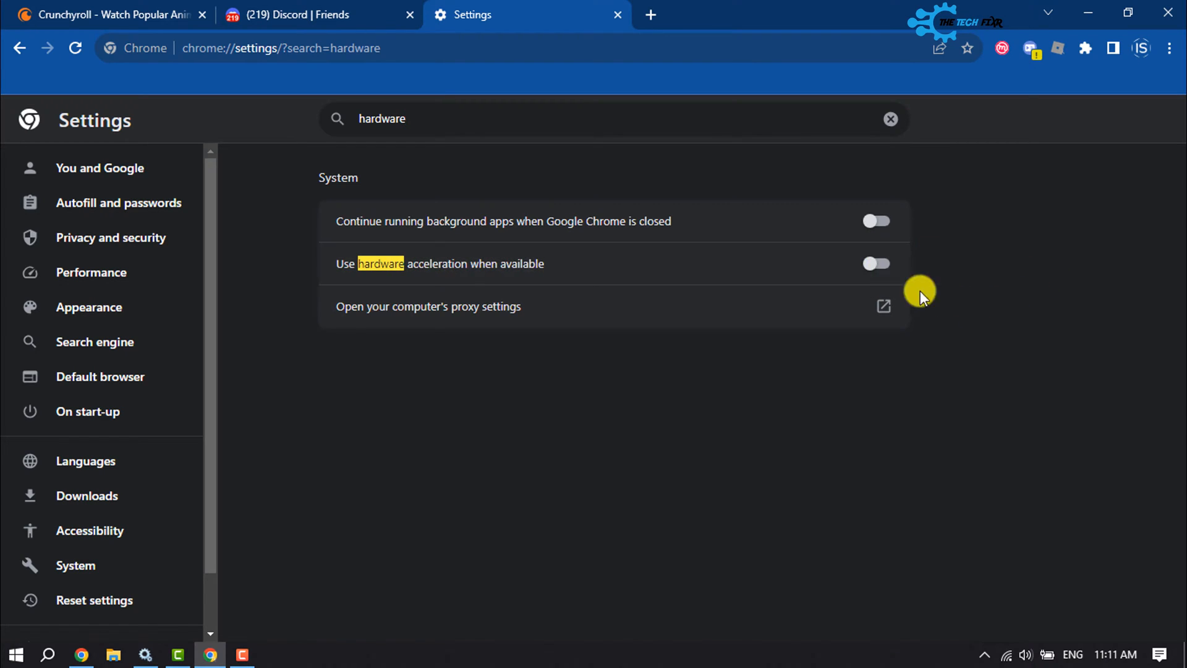
mouse_move(877, 270)
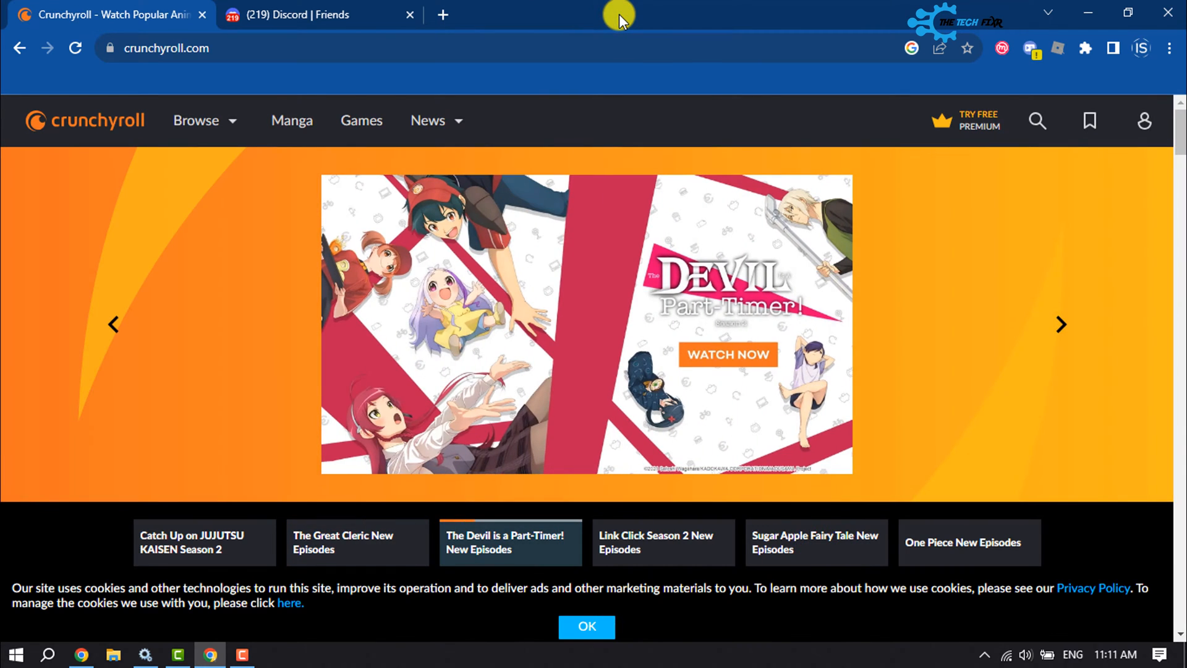
Scroll through the Crunchyroll homepage, then return to Discord's Friends page
click(310, 15)
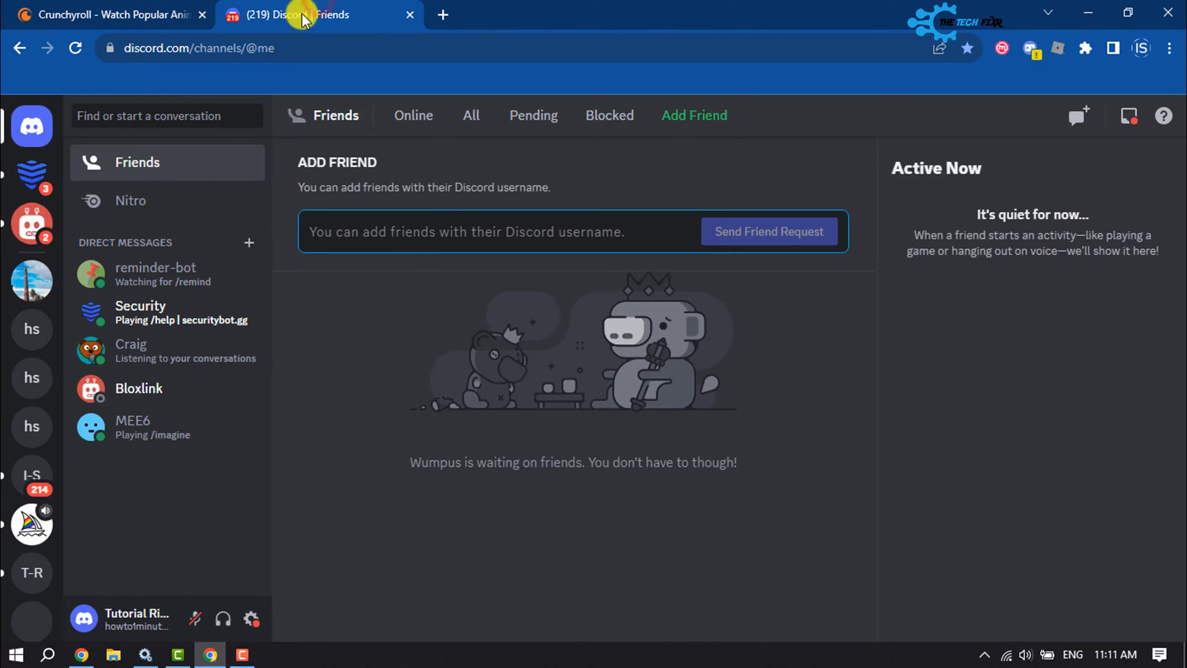
click(110, 14)
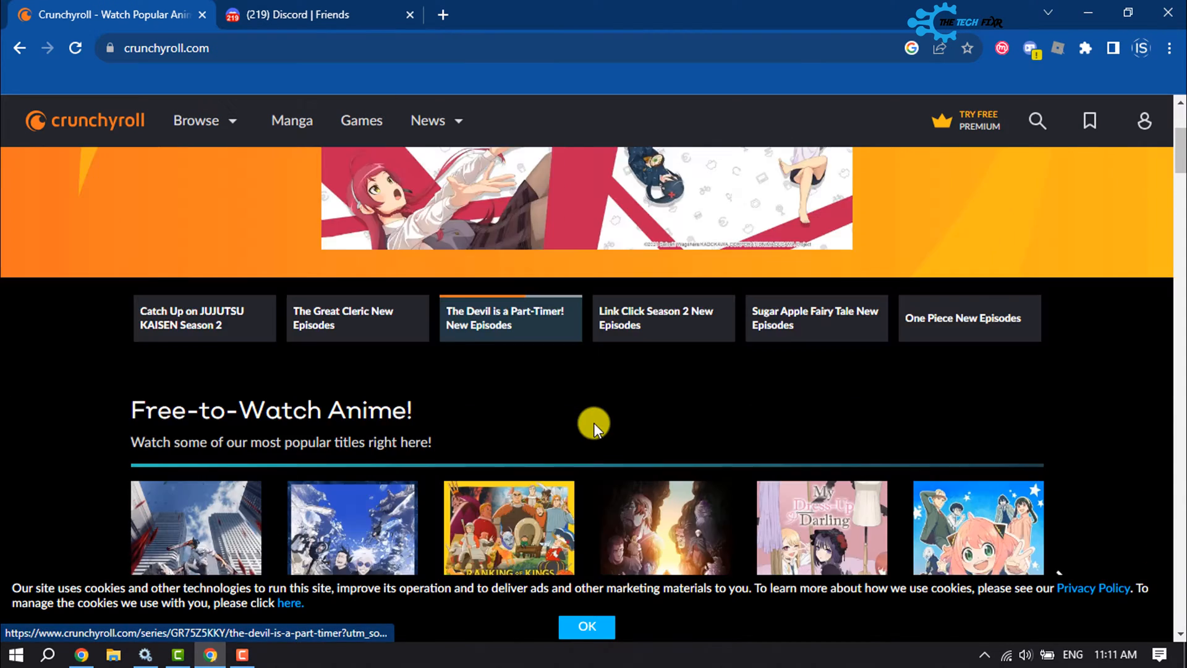
scroll(down, 3)
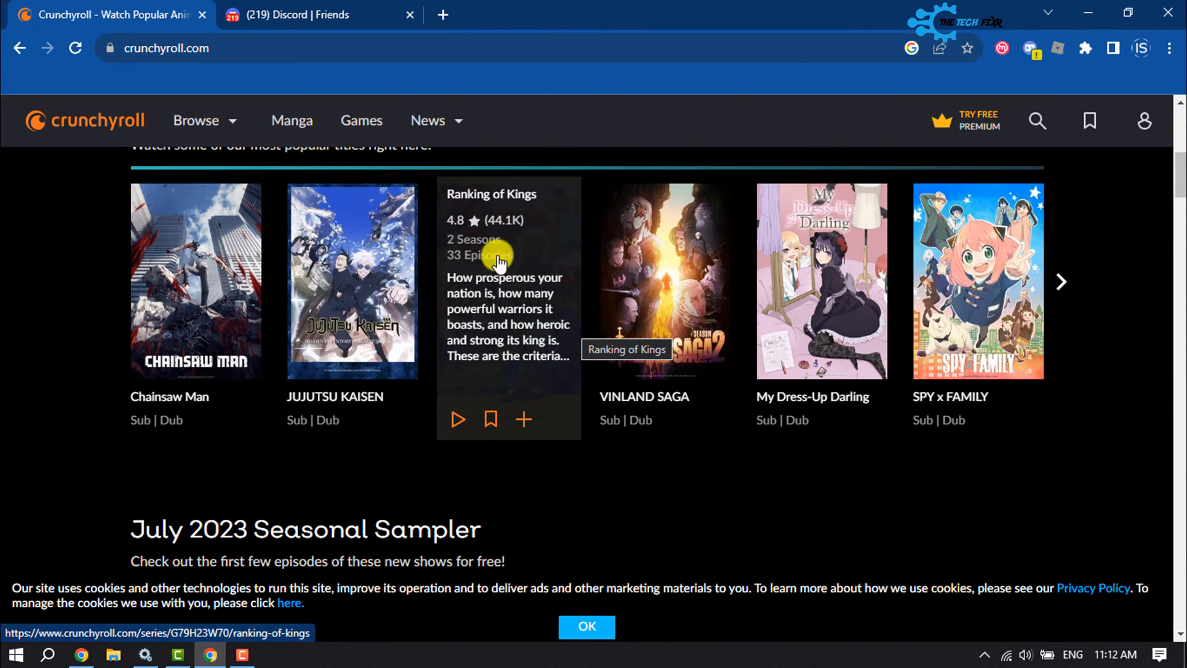
click(318, 14)
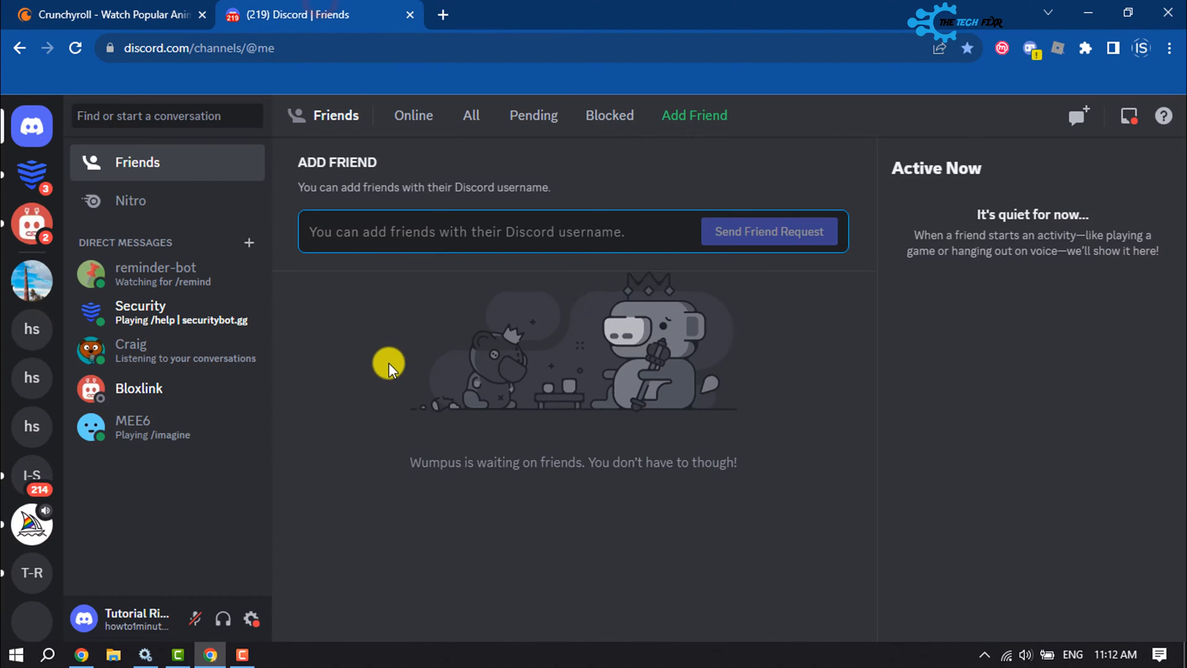
Join the Online gaming server's General voice channel and start screen sharing
click(31, 224)
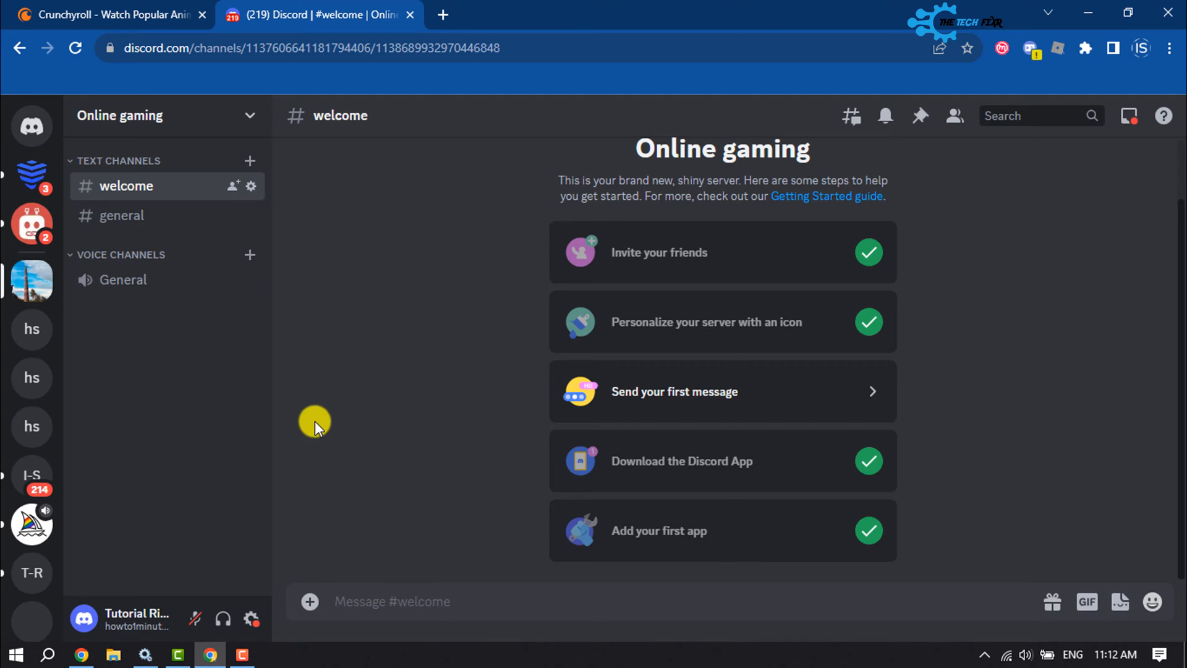
mouse_move(155, 317)
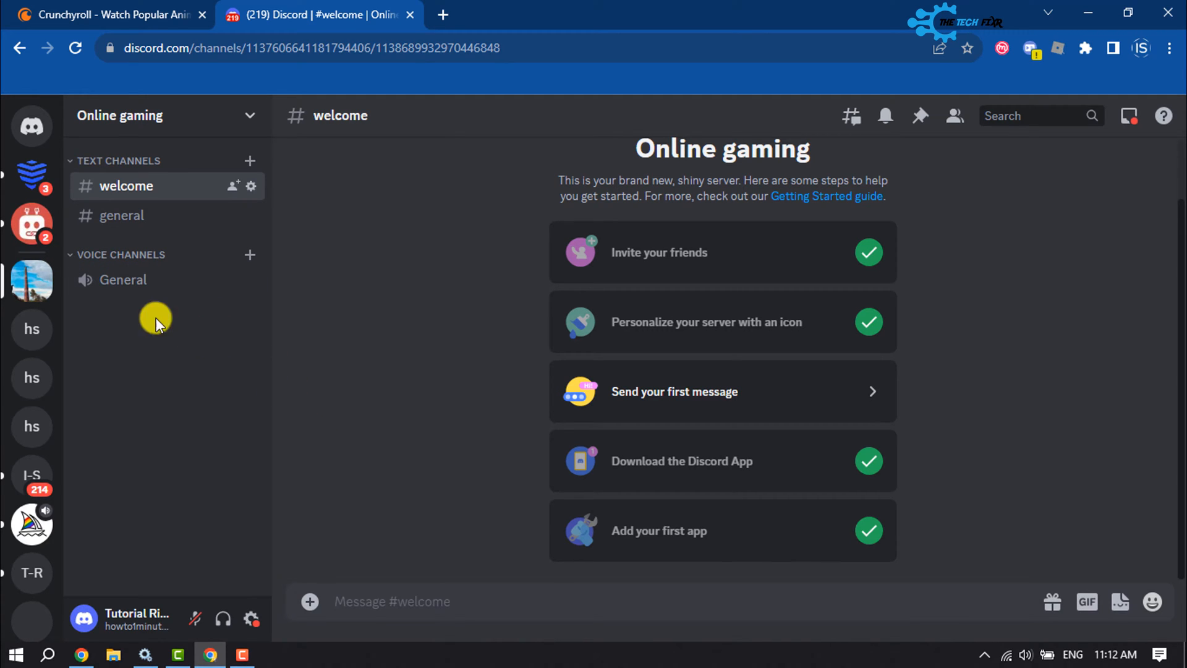
mouse_move(121, 280)
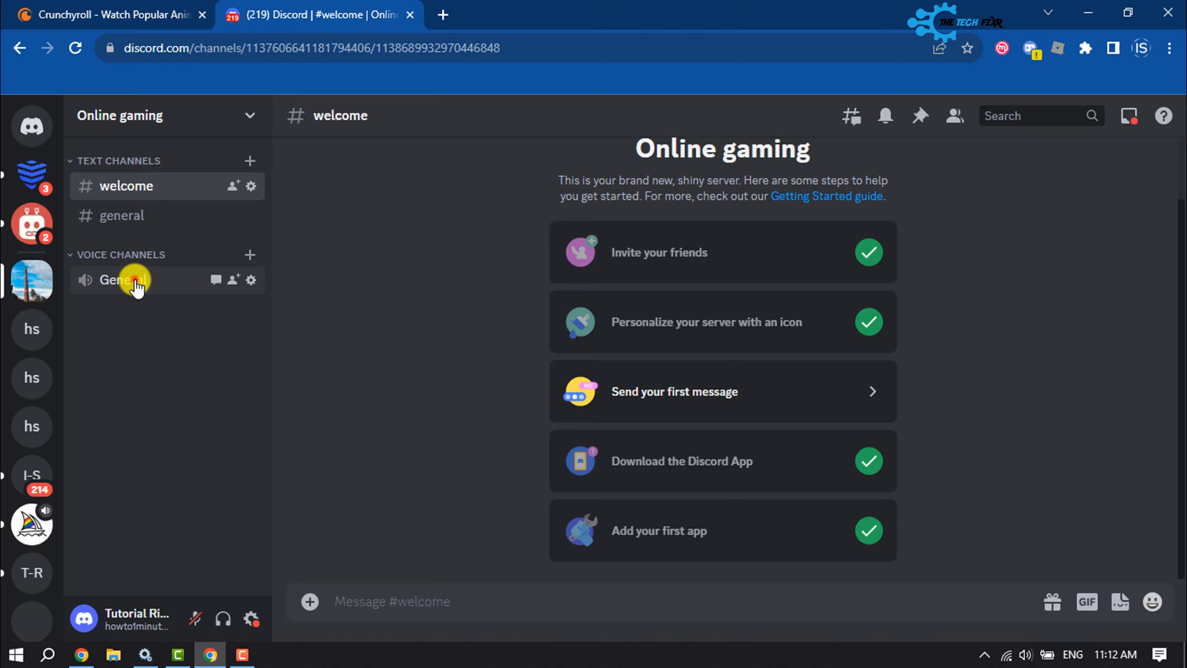
click(122, 279)
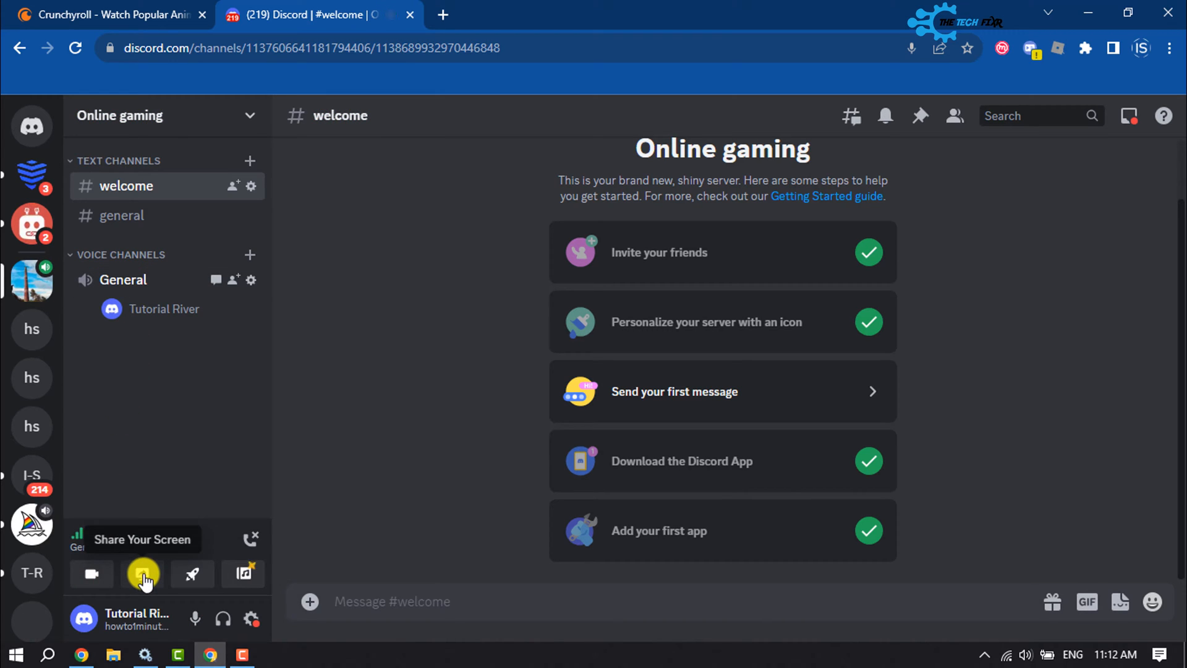
click(142, 573)
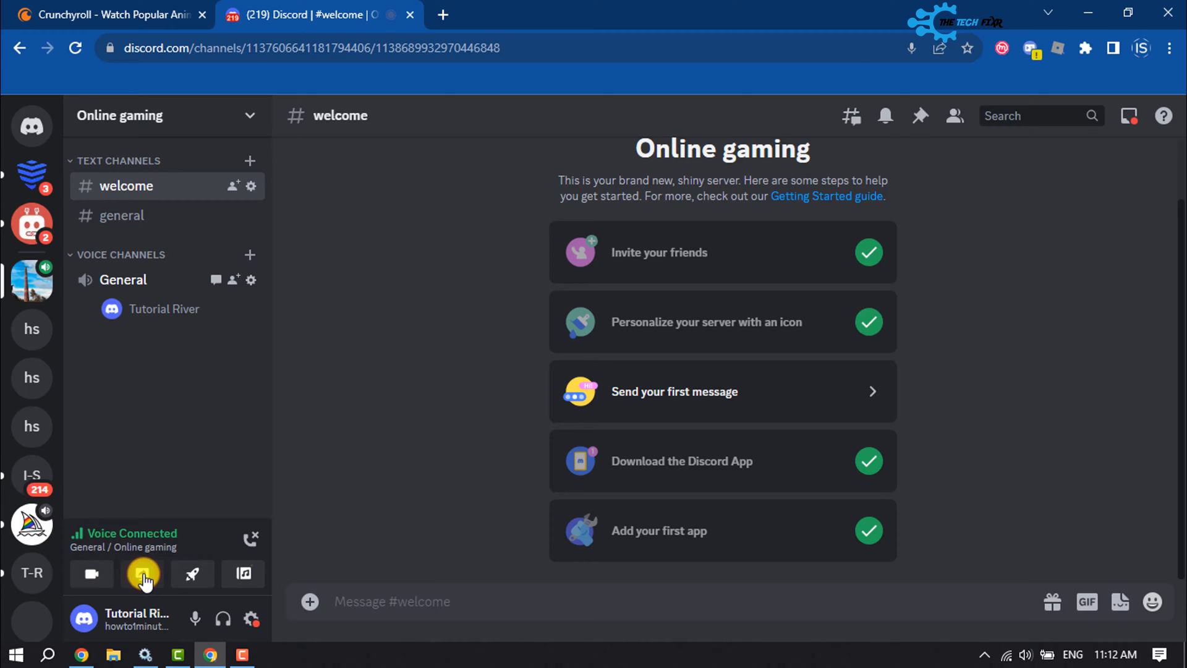
Share the Crunchyroll tab with tab audio and confirm the live stream in Discord
click(142, 573)
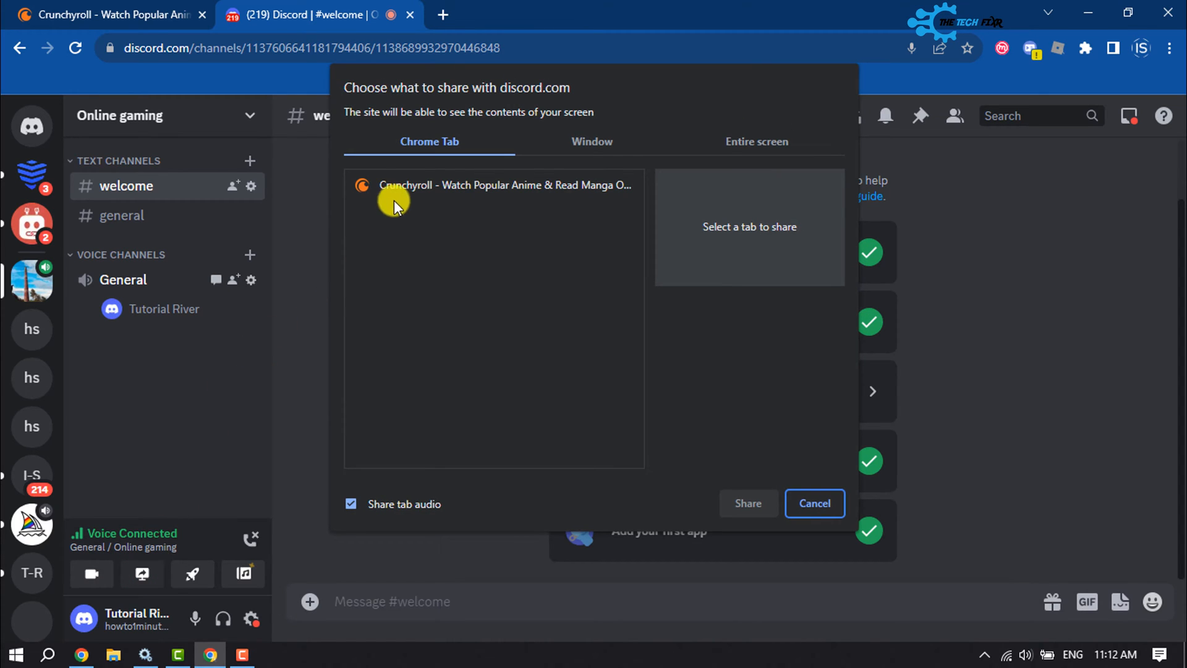
click(492, 185)
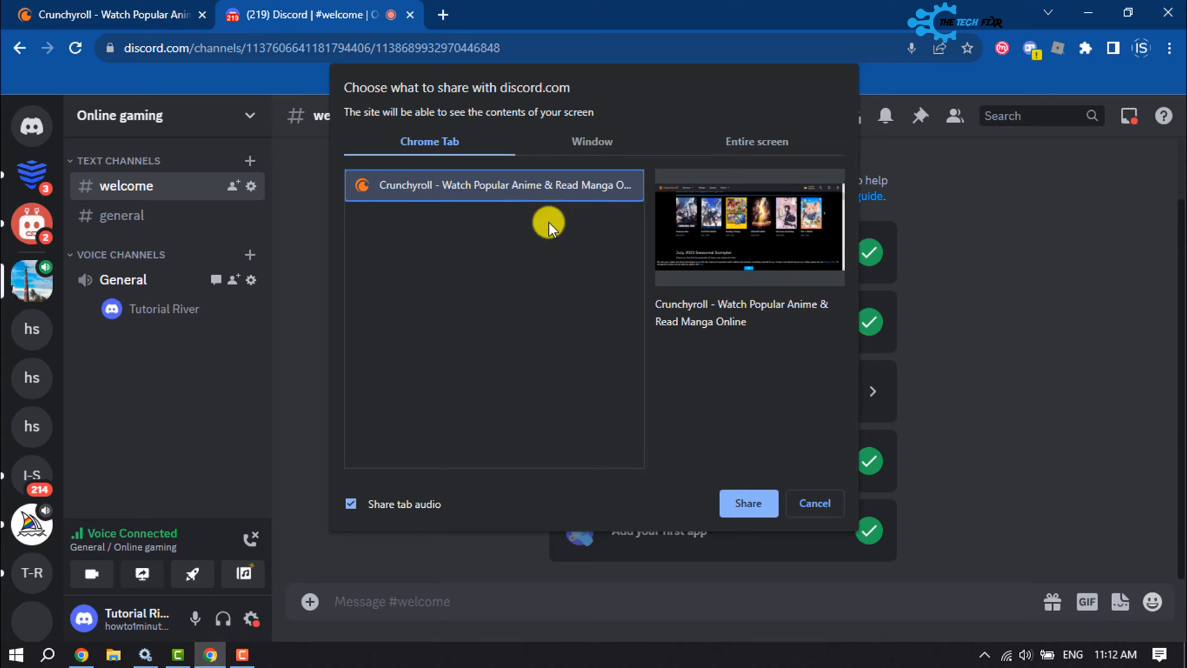
mouse_move(719, 231)
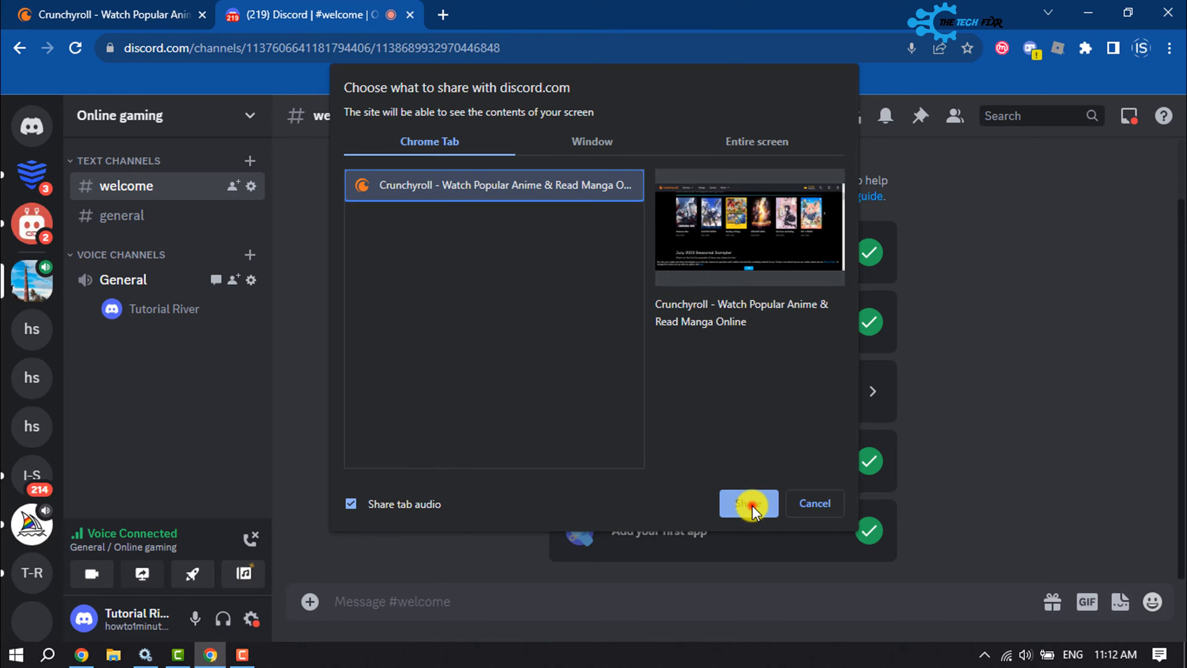
click(748, 503)
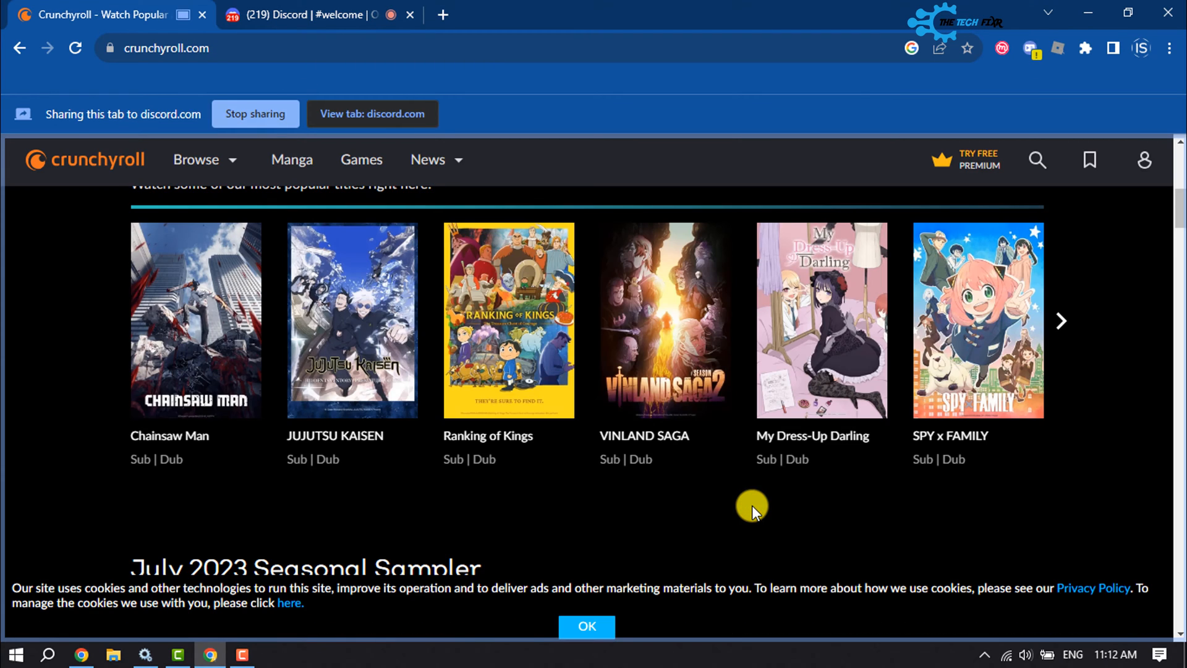
click(310, 14)
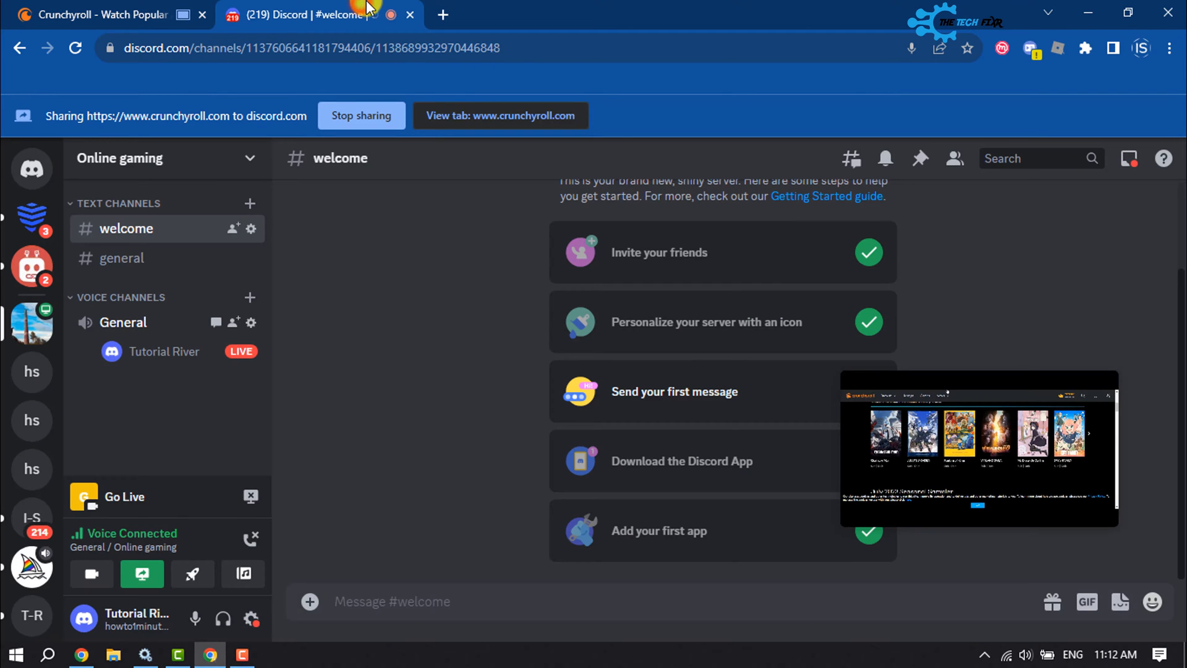